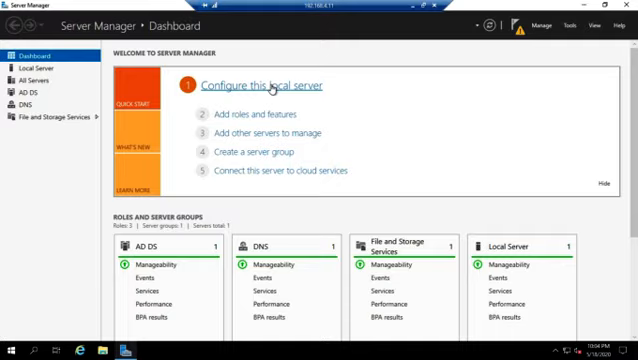
# - Show the Local Server properties page from the Dashboard
pyautogui.click(272, 84)
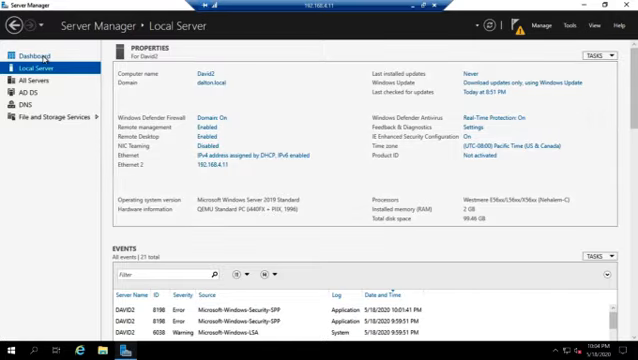
# - Start AD DS promotion adding child domain 'child' to the existing dalton.local forest
pyautogui.click(34, 56)
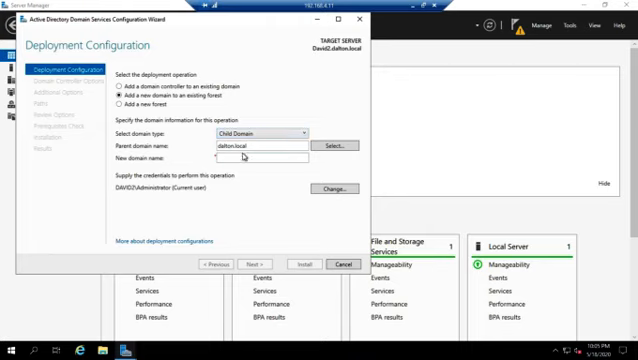
pyautogui.write('child')
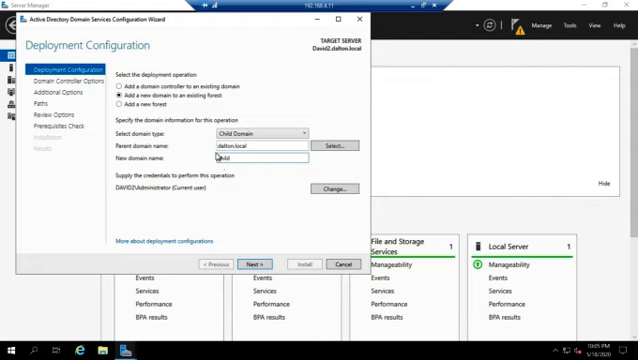
pyautogui.write('child')
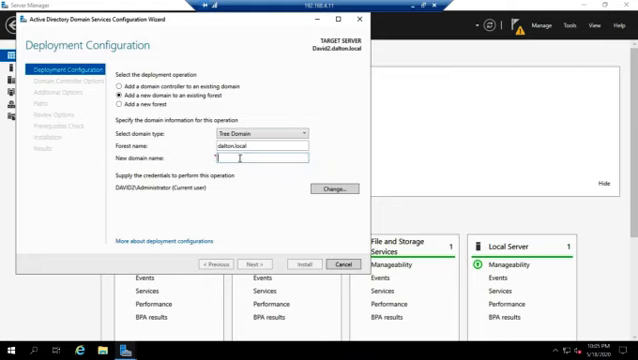
pyautogui.write('ree')
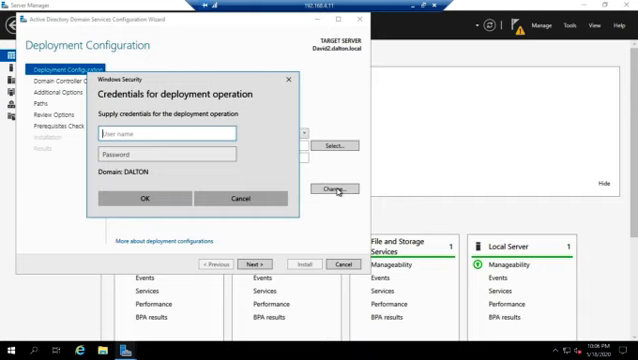
# - Supply DALTON\administrator credentials for the child domain deployment
pyautogui.write('da')
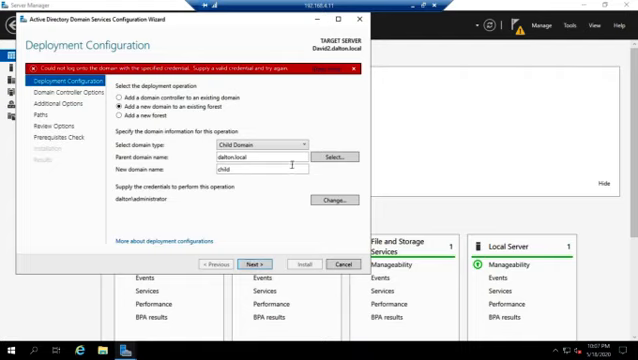
pyautogui.moveTo(220, 216)
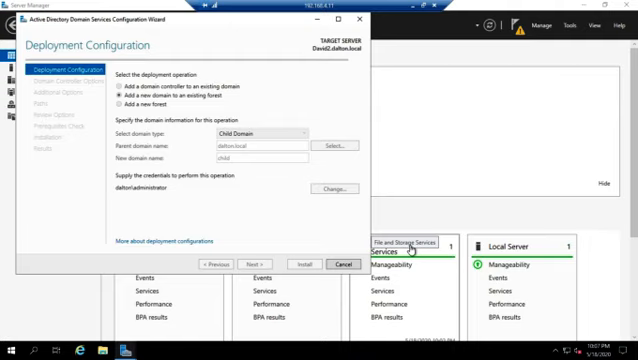
pyautogui.moveTo(70, 192)
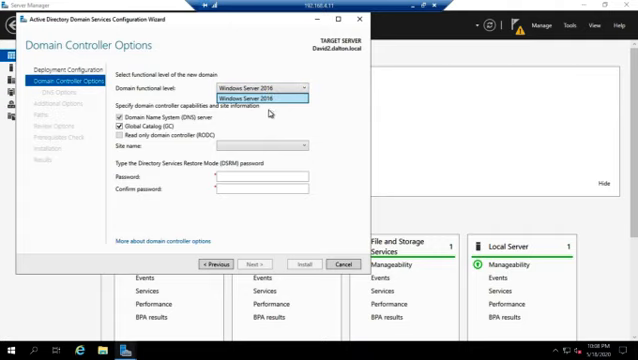
pyautogui.moveTo(268, 112)
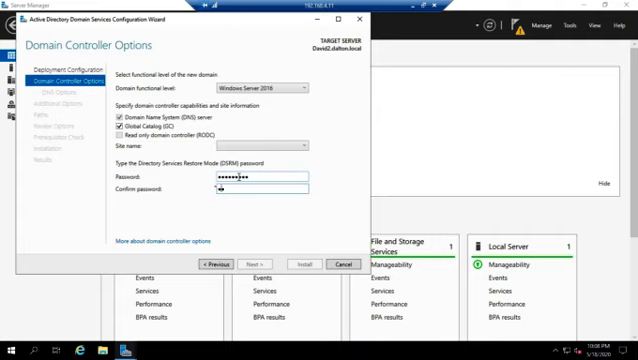
# - Enter the DSRM password, pick the Default-Site site, keep DNS and Global Catalog, and continue
pyautogui.write('••••••••')
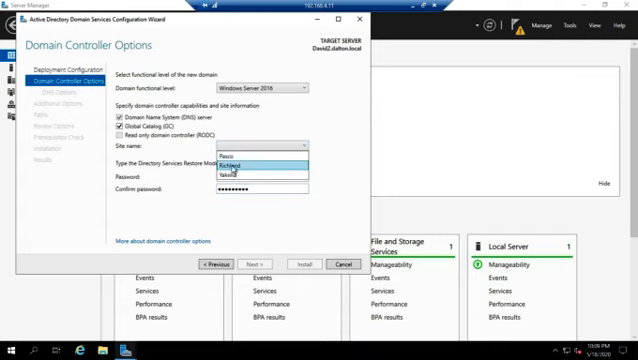
pyautogui.click(212, 174)
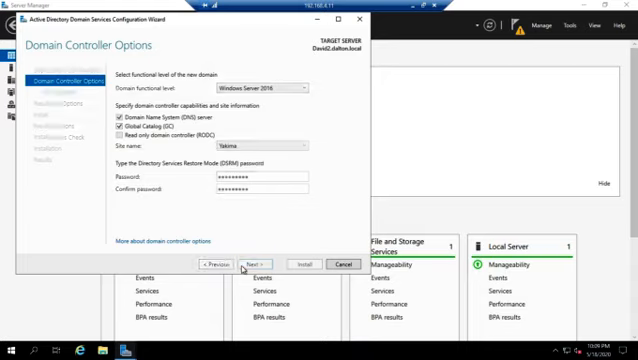
pyautogui.click(248, 264)
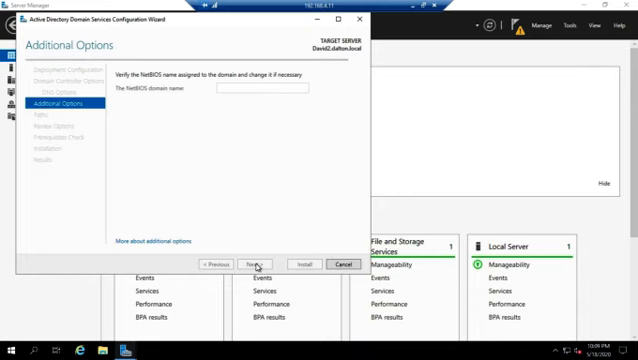
pyautogui.moveTo(328, 92)
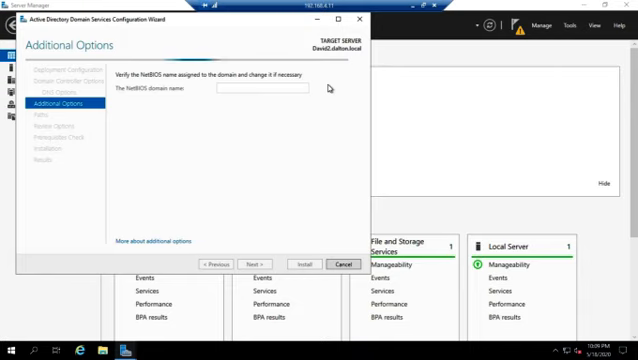
# - Set the NetBIOS domain name to CHILD on Additional Options
pyautogui.write('CHILD')
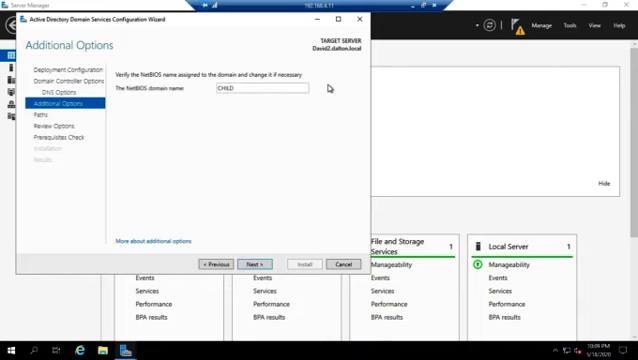
pyautogui.moveTo(264, 240)
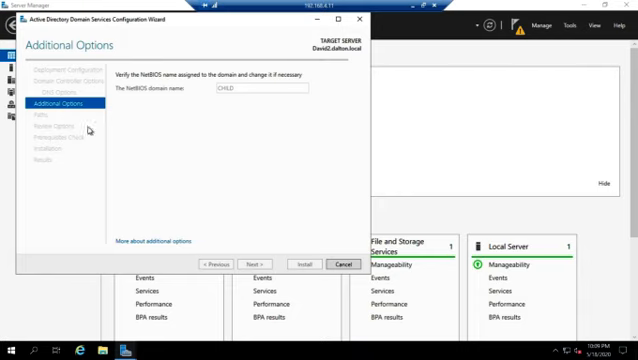
pyautogui.moveTo(138, 136)
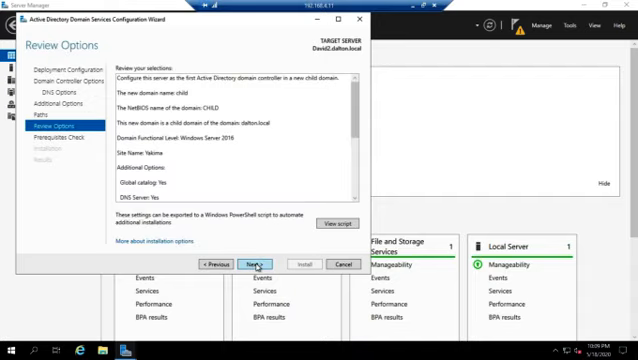
# - Accept the reviewed settings so the child domain controller installation begins
pyautogui.click(250, 264)
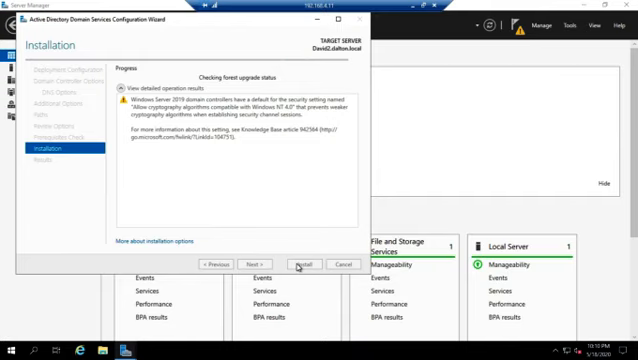
pyautogui.moveTo(440, 148)
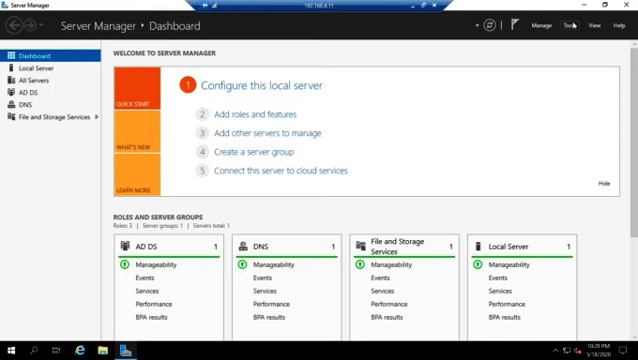
# - Launch Active Directory Users and Computers from the Tools menu
pyautogui.click(572, 24)
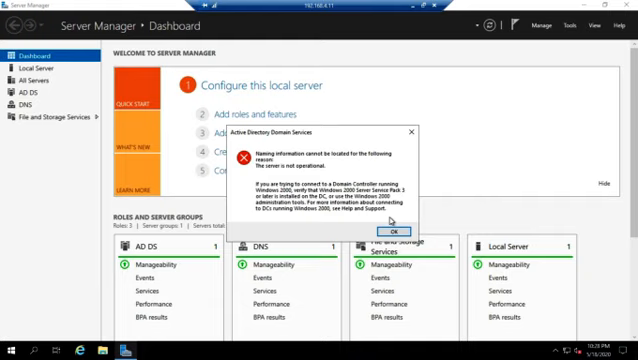
pyautogui.moveTo(392, 224)
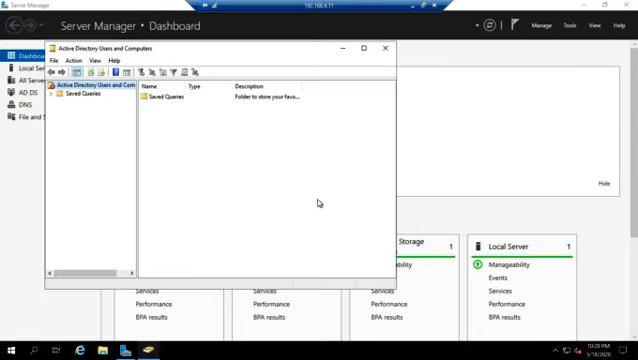
# - Change the console's domain to child.dalton.local via the root's Change Domain option
pyautogui.rightClick(90, 88)
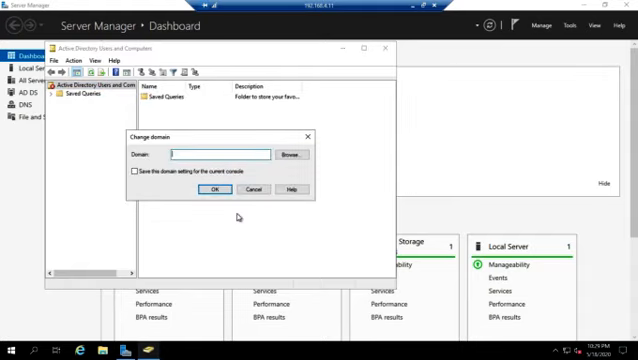
pyautogui.write('child.dalton.local')
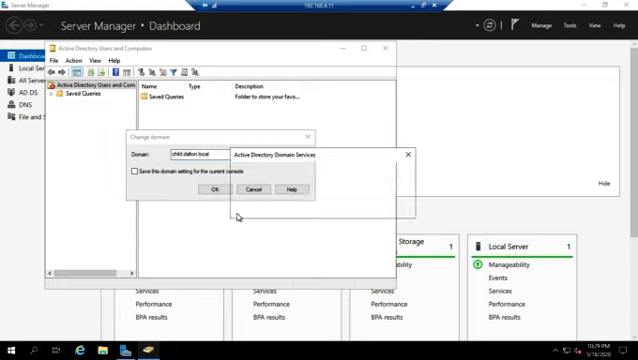
pyautogui.click(212, 190)
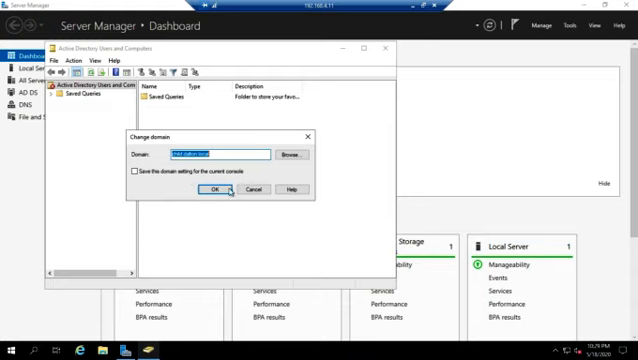
pyautogui.click(216, 188)
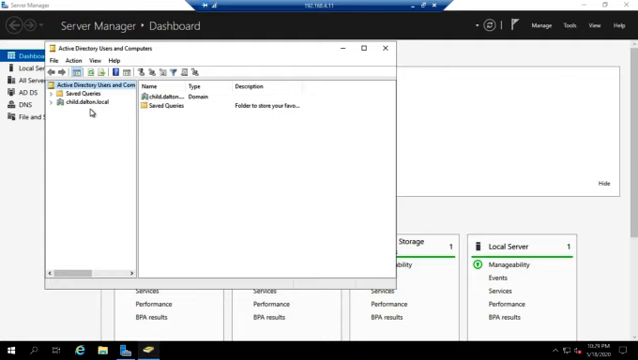
# - Expand child.dalton.local and view its Domain Controllers container listing the new server
pyautogui.click(90, 84)
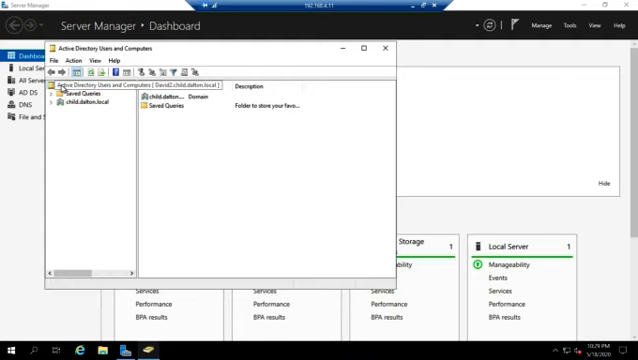
pyautogui.click(96, 86)
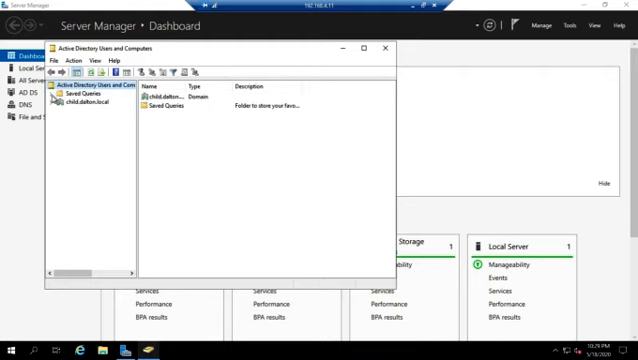
pyautogui.click(50, 104)
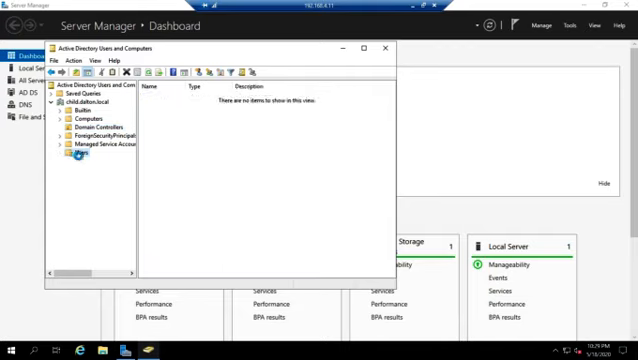
pyautogui.click(76, 158)
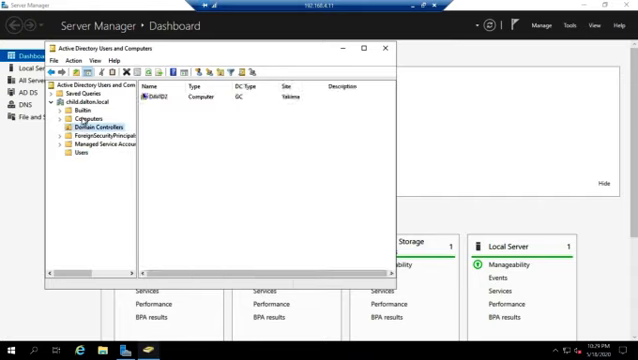
pyautogui.click(88, 116)
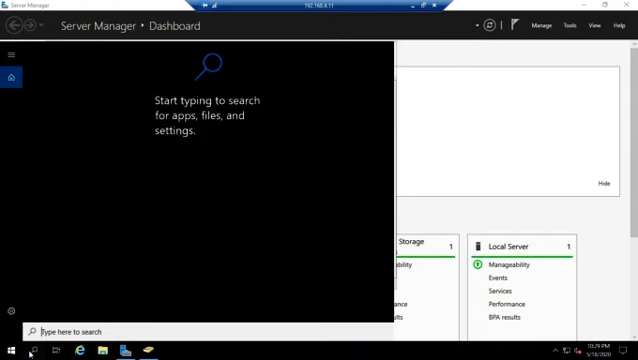
# - Run whoami in a Command Prompt to check the signed-in account
pyautogui.write('cmd')
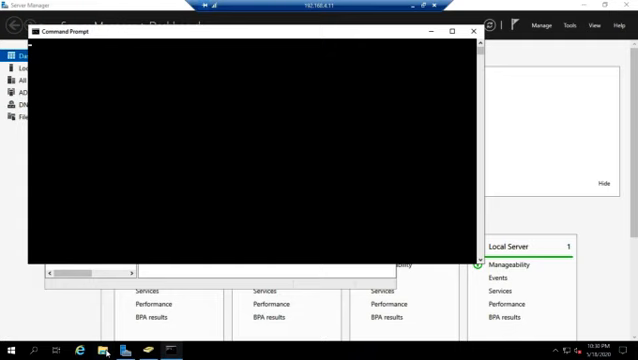
pyautogui.write('whoami')
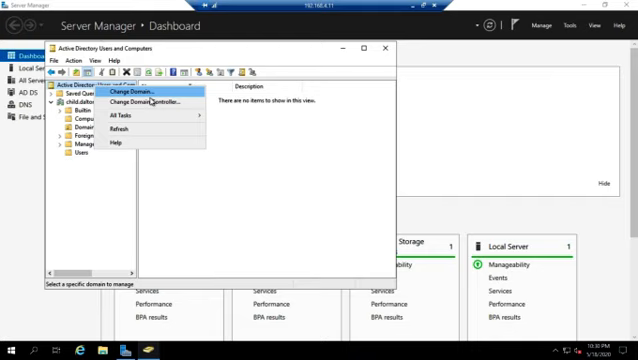
pyautogui.moveTo(140, 98)
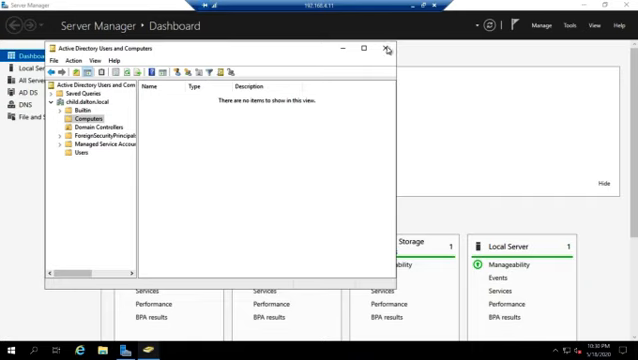
# - Show the empty Computers container of child.dalton.local
pyautogui.click(386, 48)
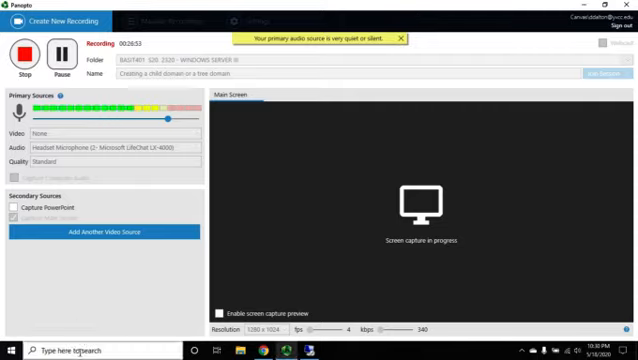
# - Connect to the saved remote server via Remote Desktop as Administrator with its password
pyautogui.write('remo')
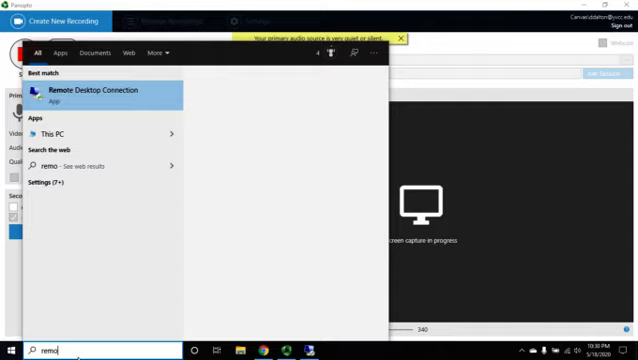
pyautogui.click(96, 94)
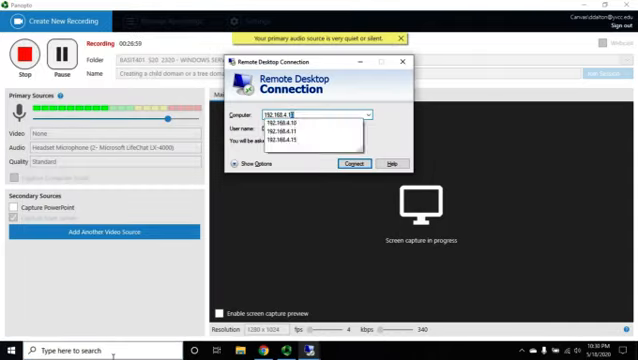
pyautogui.click(352, 164)
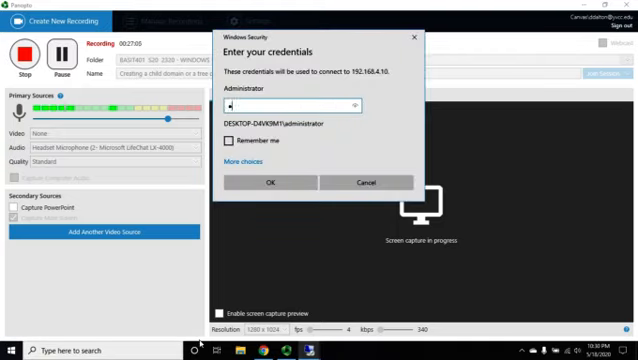
pyautogui.write('•••')
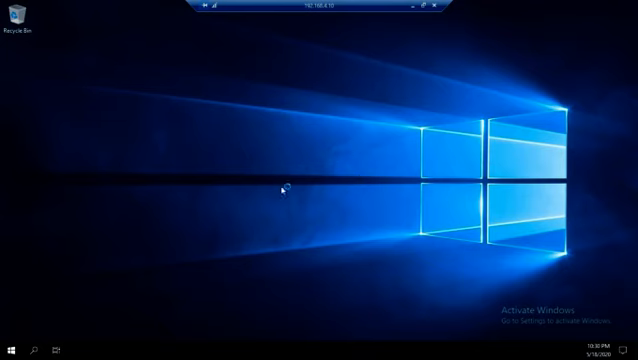
pyautogui.moveTo(60, 288)
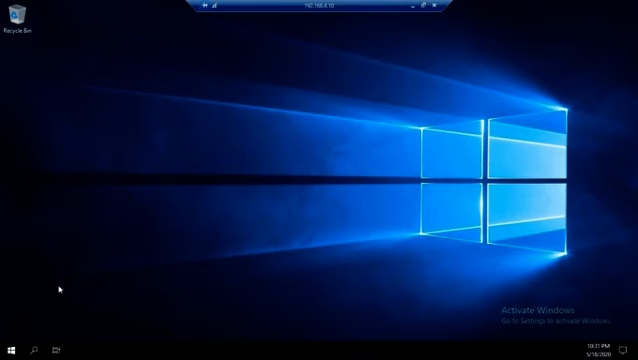
pyautogui.moveTo(344, 192)
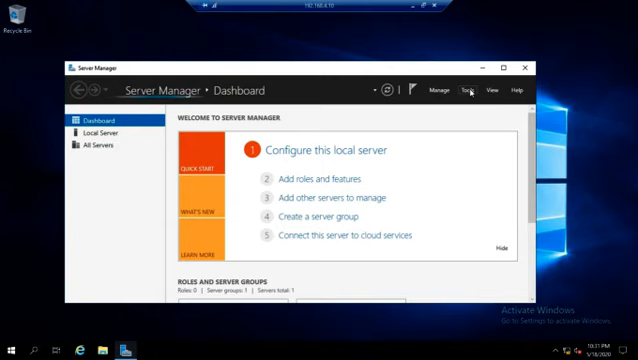
pyautogui.moveTo(468, 96)
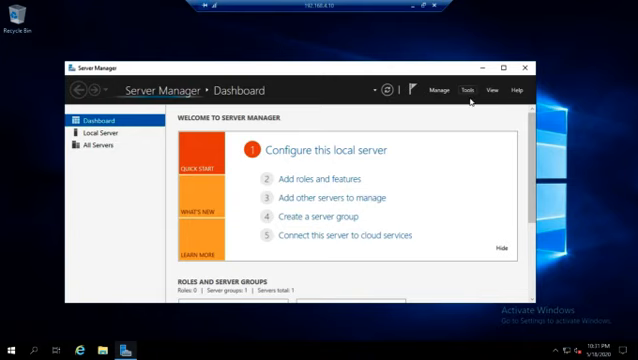
pyautogui.moveTo(216, 106)
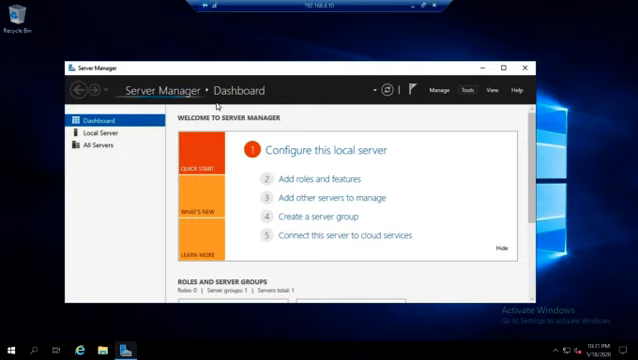
# - Launch Active Directory Users and Computers from Server Manager's Tools list on the remote server
pyautogui.click(464, 88)
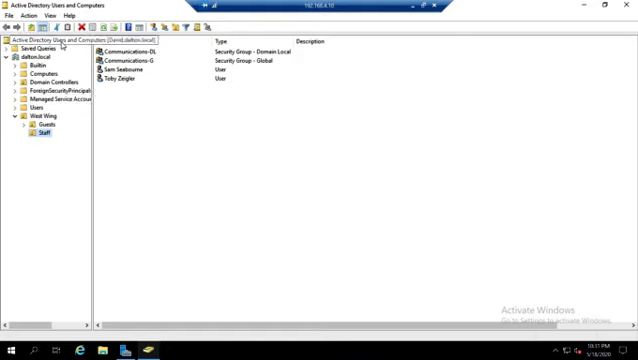
# - Bring up the domain root's context menu to reach Change Domain with dalton.local entered
pyautogui.rightClick(44, 44)
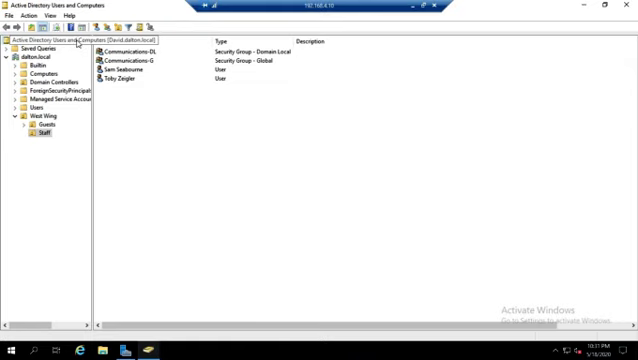
pyautogui.rightClick(50, 44)
pyautogui.write('child.dalton.local')
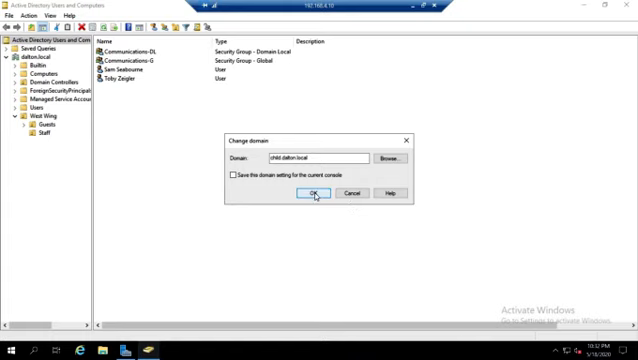
# - Confirm switching to child.dalton.local and dismiss the 'server is not operational' error
pyautogui.click(314, 192)
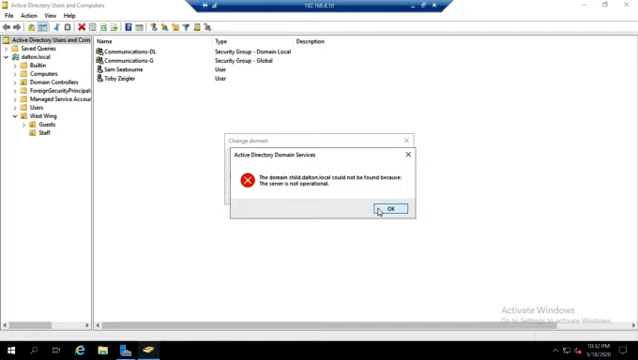
pyautogui.click(384, 212)
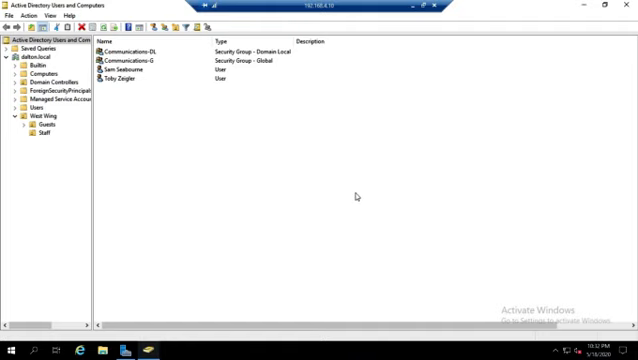
pyautogui.click(50, 132)
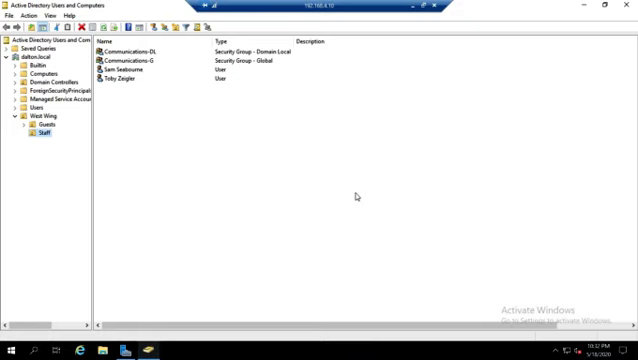
pyautogui.moveTo(344, 56)
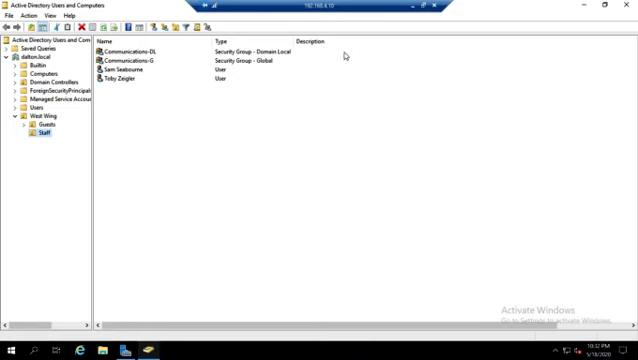
pyautogui.moveTo(244, 180)
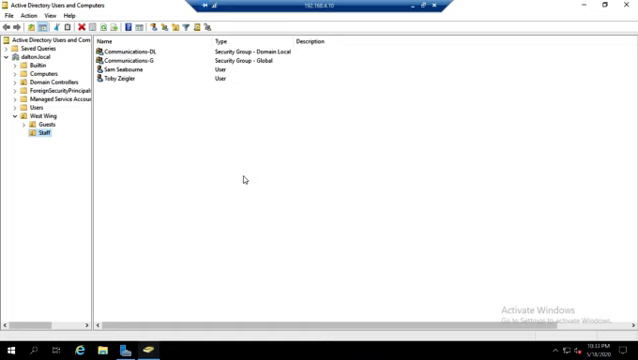
pyautogui.moveTo(302, 166)
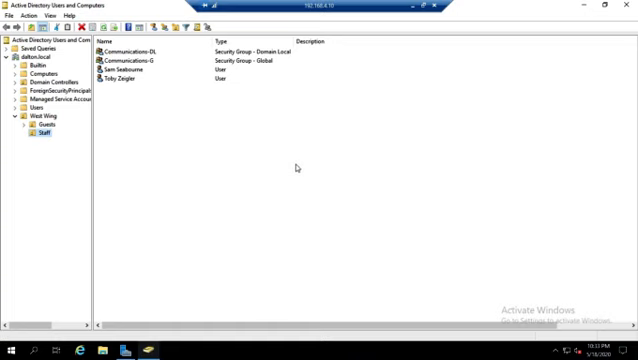
pyautogui.moveTo(344, 156)
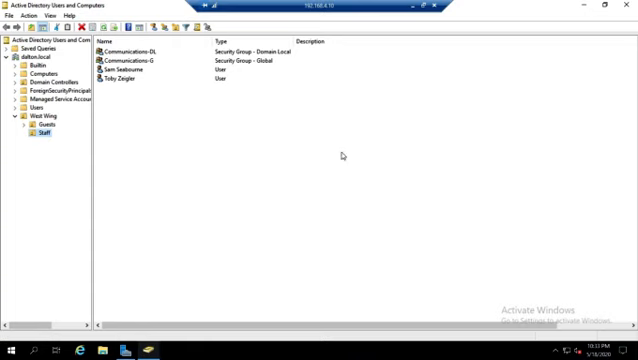